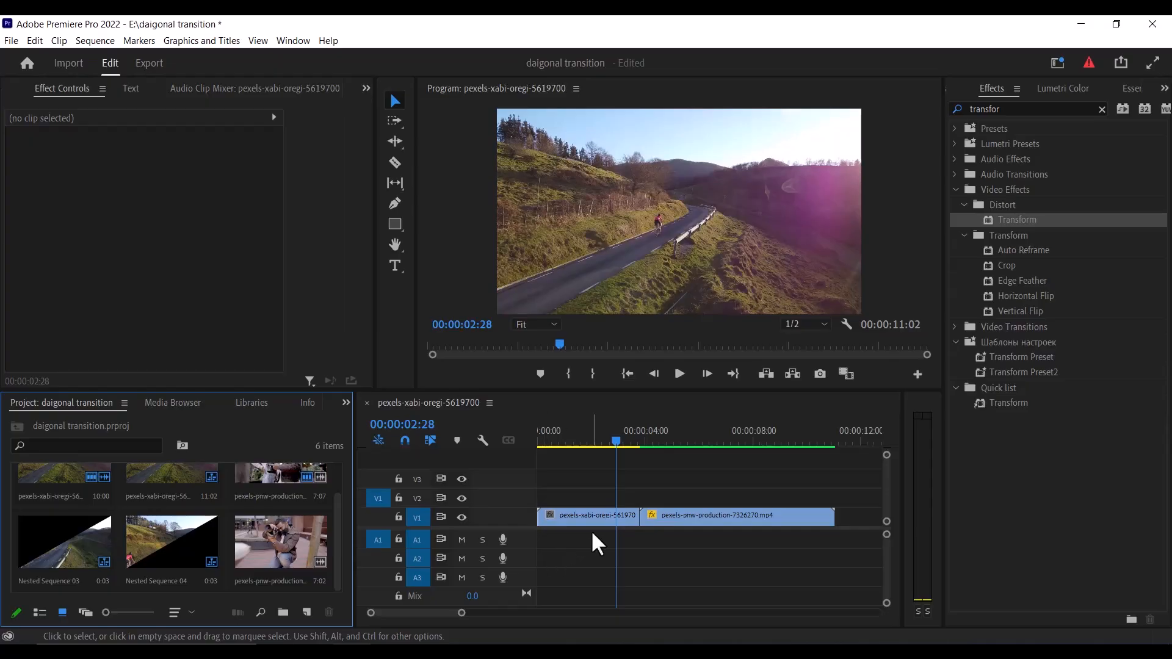
- Razor-cut the road clip near its end at about the three-second mark
{"action": "left_click", "coordinate": [736, 515]}
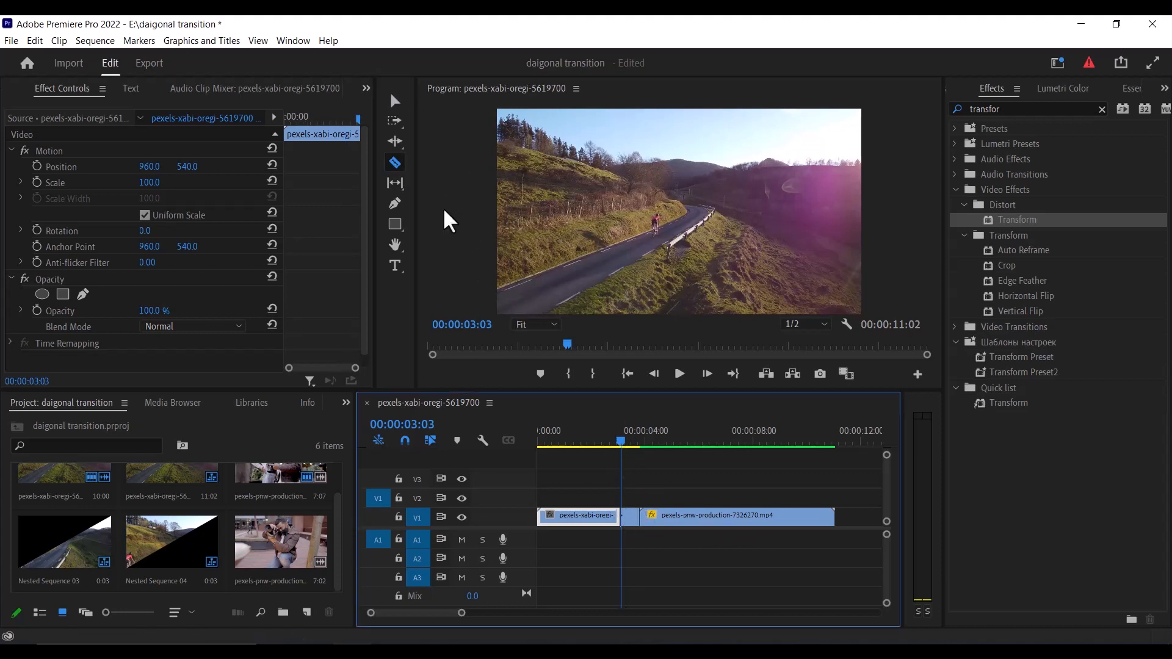
{"action": "mouse_move", "coordinate": [394, 101]}
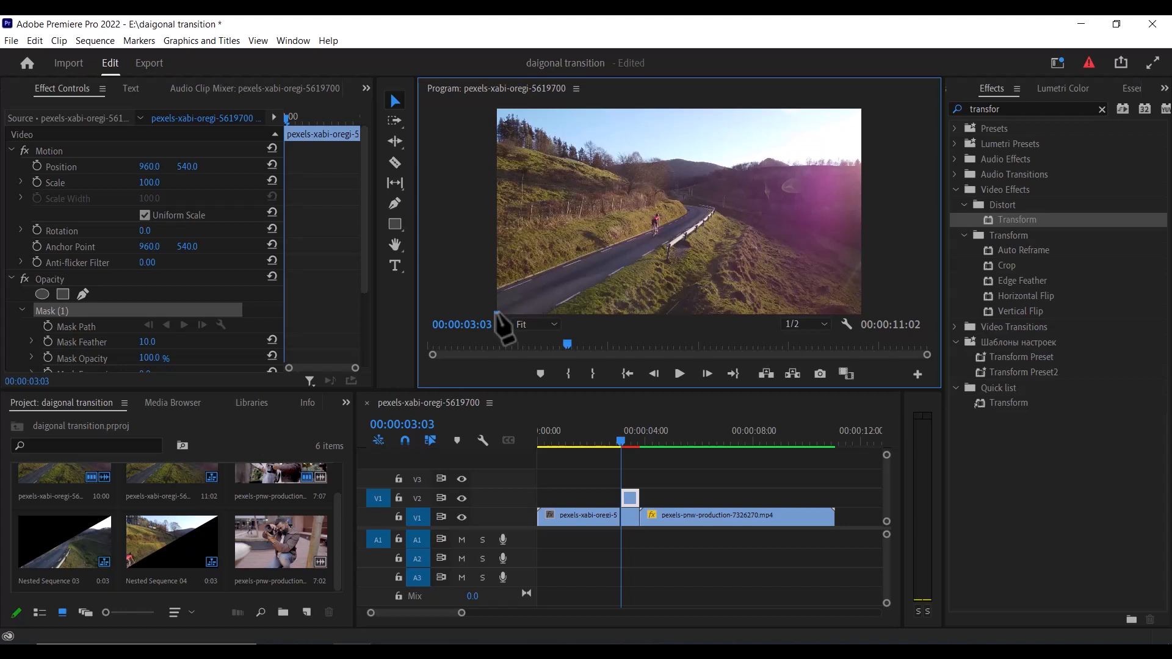
- Draw the triangle mask's diagonal edge corner to corner and set Mask Feather to 0
{"action": "left_click_drag", "start_coordinate": [499, 317], "coordinate": [863, 110]}
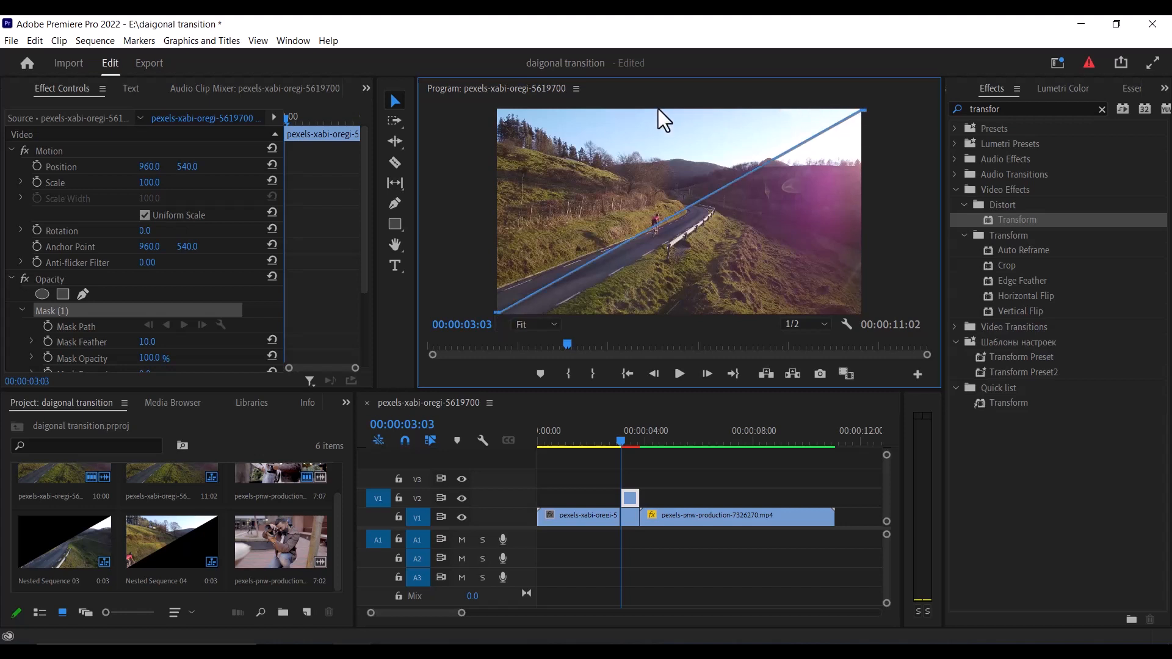
{"action": "mouse_move", "coordinate": [500, 325]}
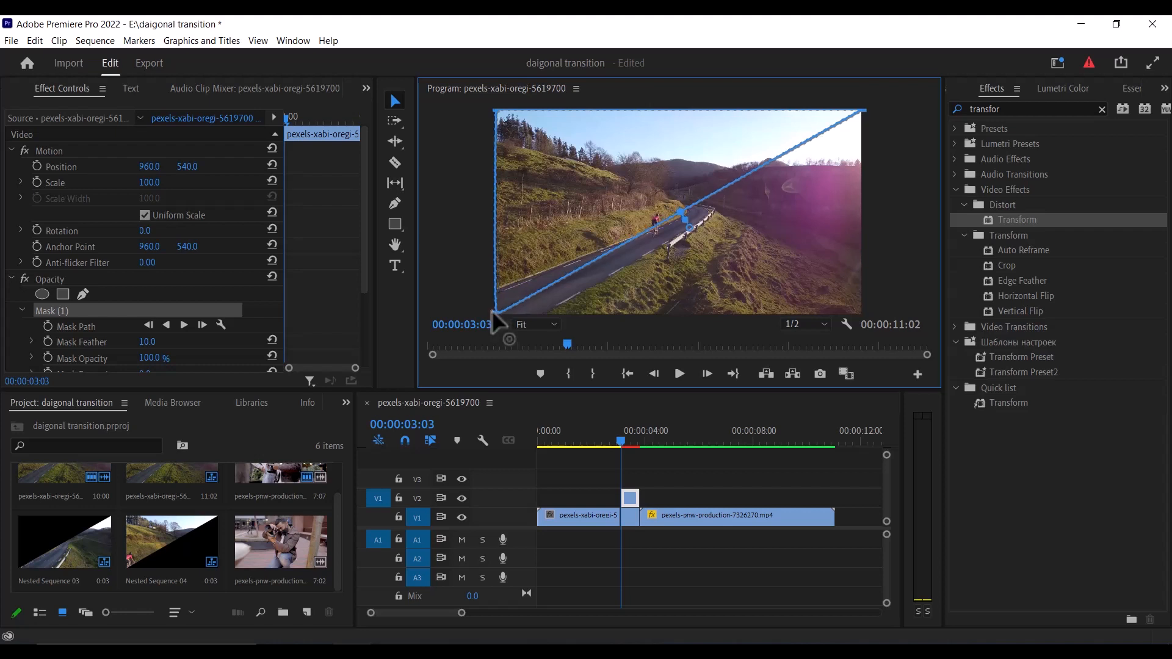
{"action": "scroll", "scroll_direction": "down", "scroll_amount": 3}
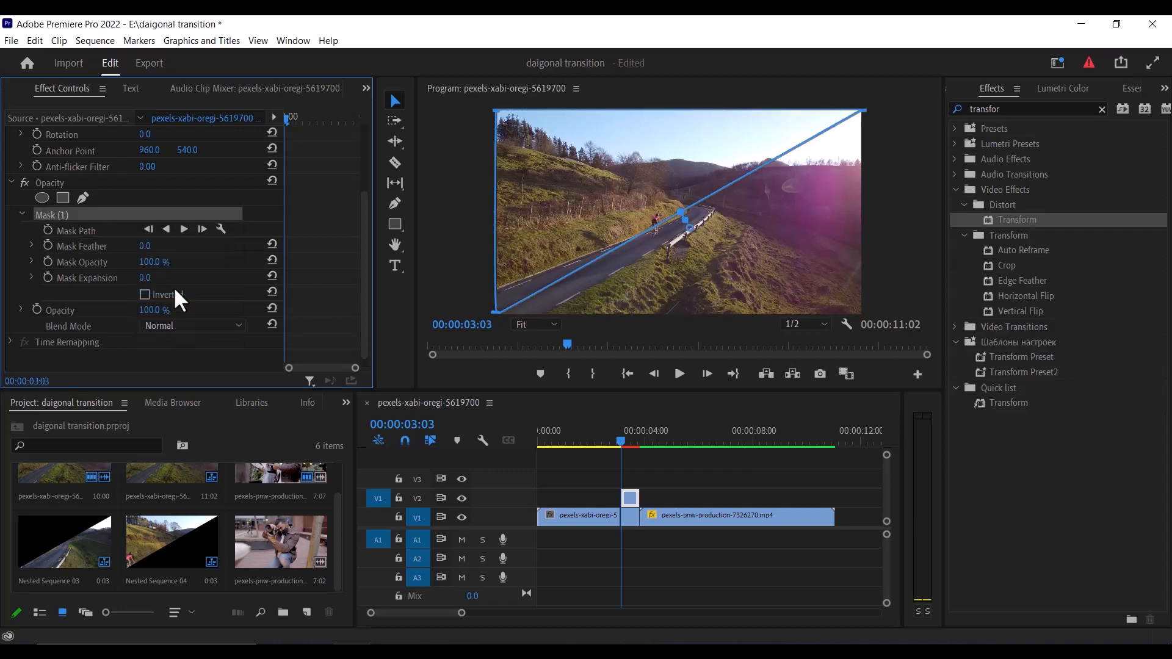
- Invert Mask (1) on the duplicate piece so the opposite diagonal half shows
{"action": "left_click", "coordinate": [630, 515]}
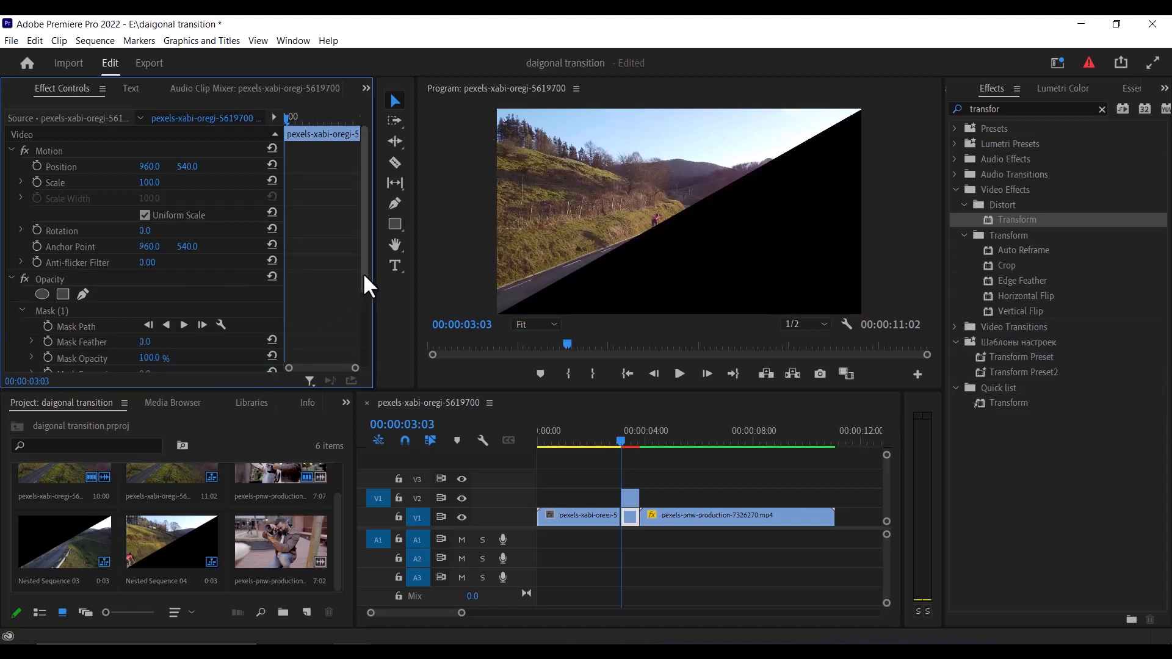
{"action": "scroll", "scroll_direction": "down", "scroll_amount": 3}
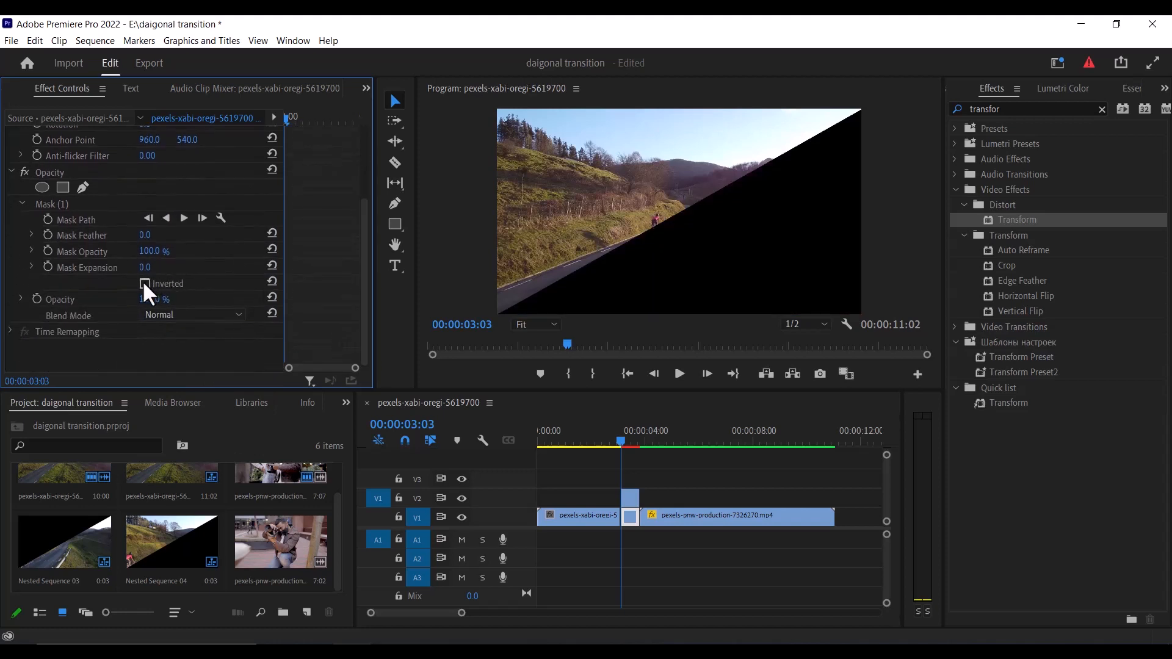
{"action": "left_click", "coordinate": [145, 283]}
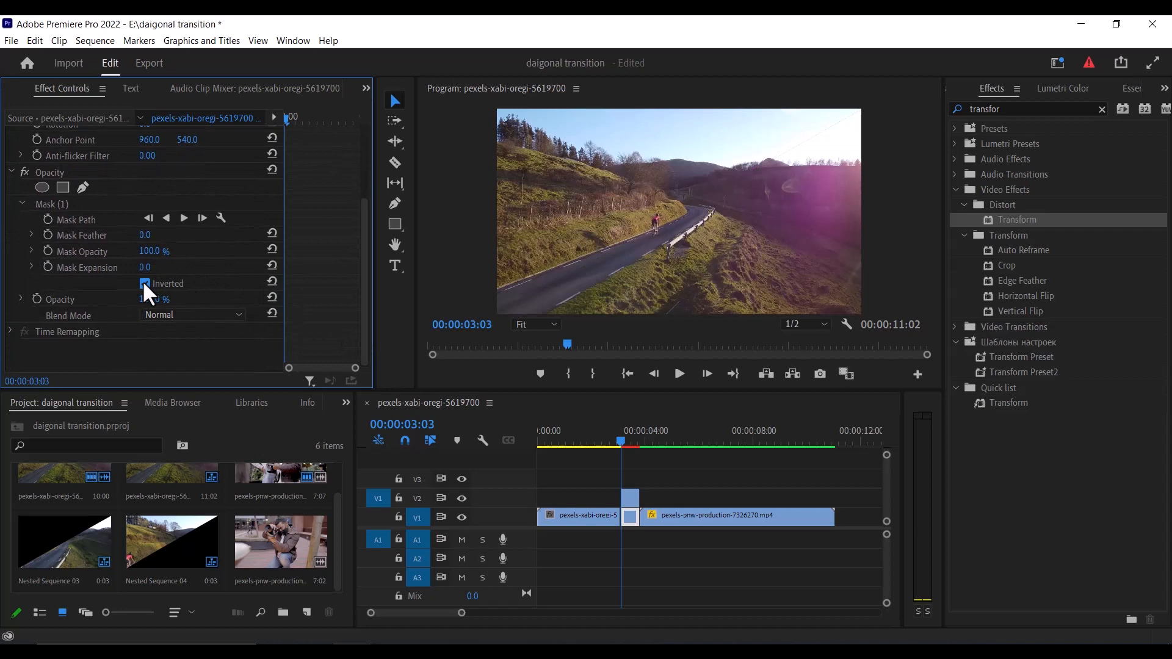
{"action": "left_click", "coordinate": [145, 283]}
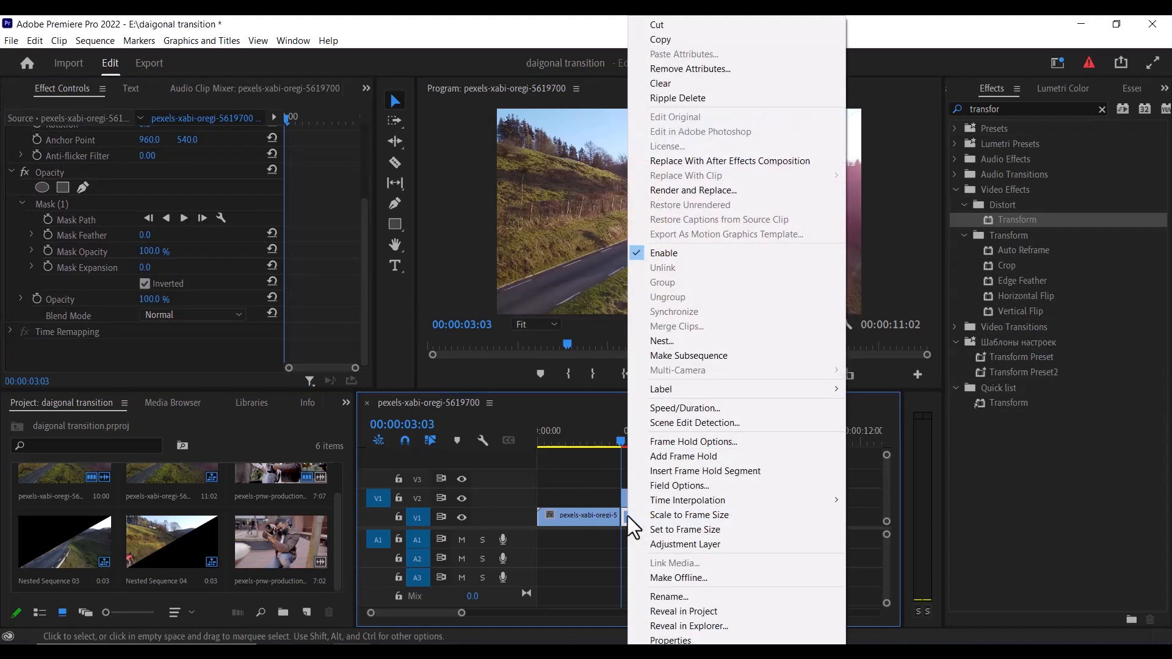
{"action": "mouse_move", "coordinate": [661, 341]}
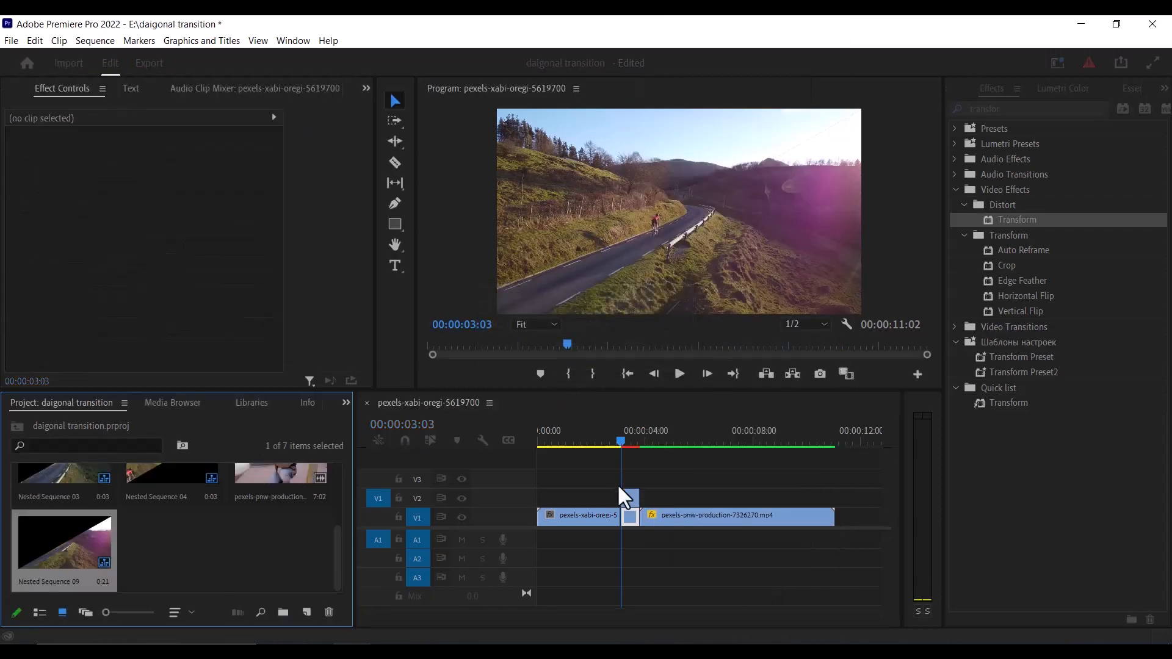
- Nest the upper masked piece into its own sequence, keeping the default name
{"action": "right_click", "coordinate": [627, 514]}
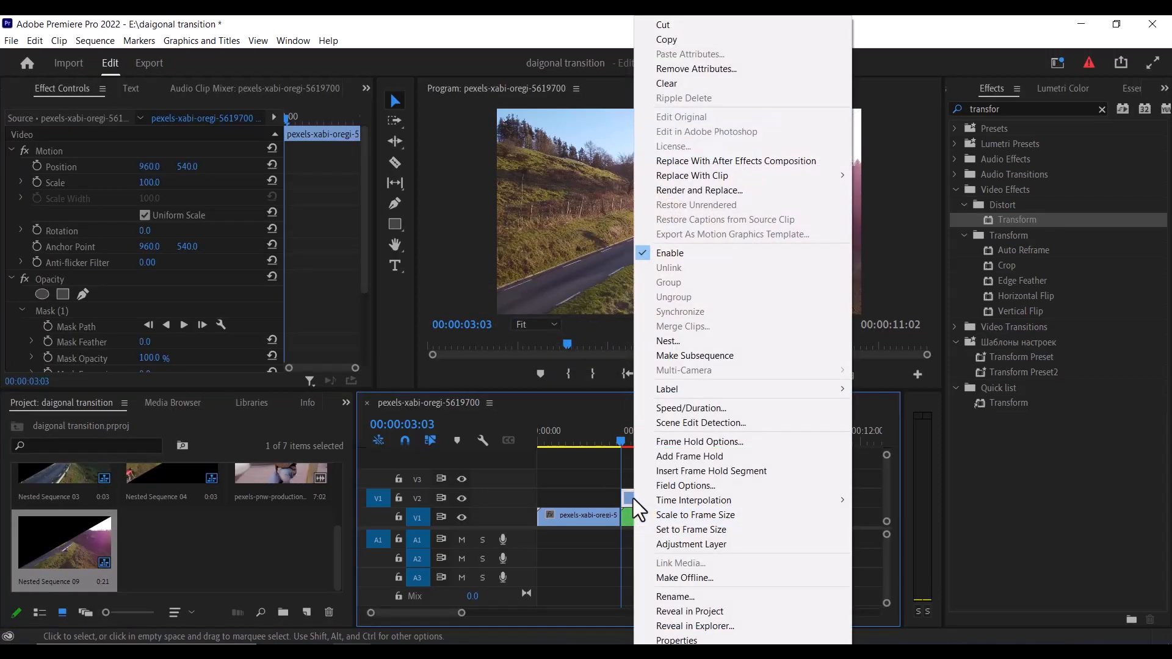
{"action": "left_click", "coordinate": [667, 340]}
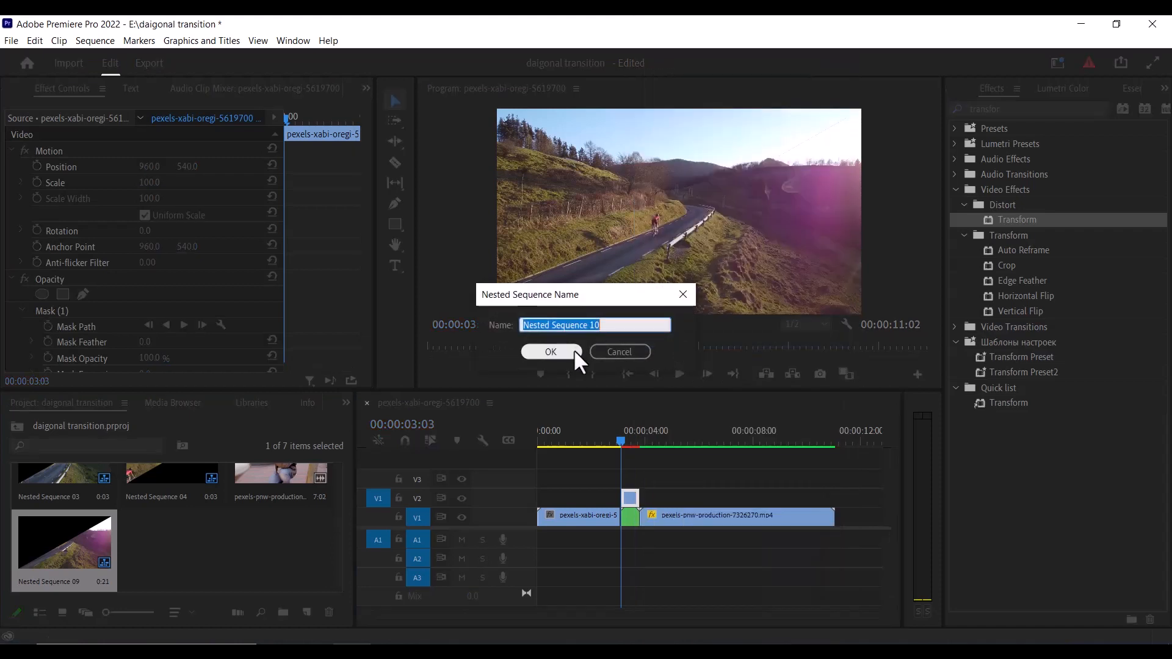
{"action": "left_click", "coordinate": [551, 352]}
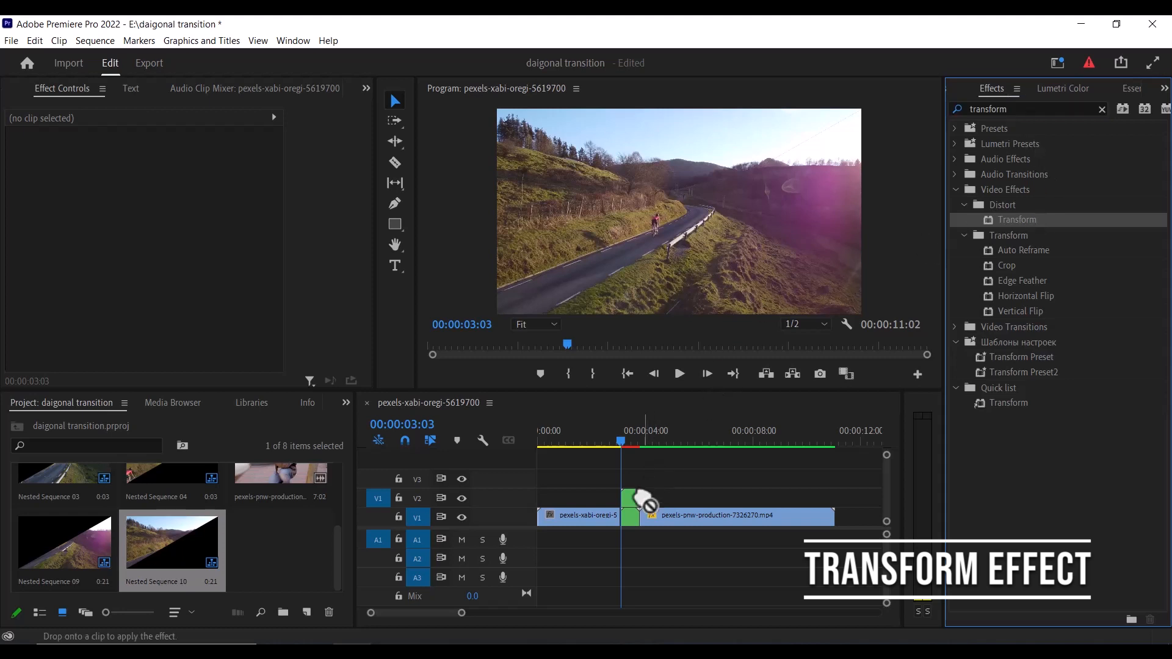
- Apply Transform to the upper nested piece and keyframe Position to 457.2, 257.1
{"action": "left_click", "coordinate": [630, 496]}
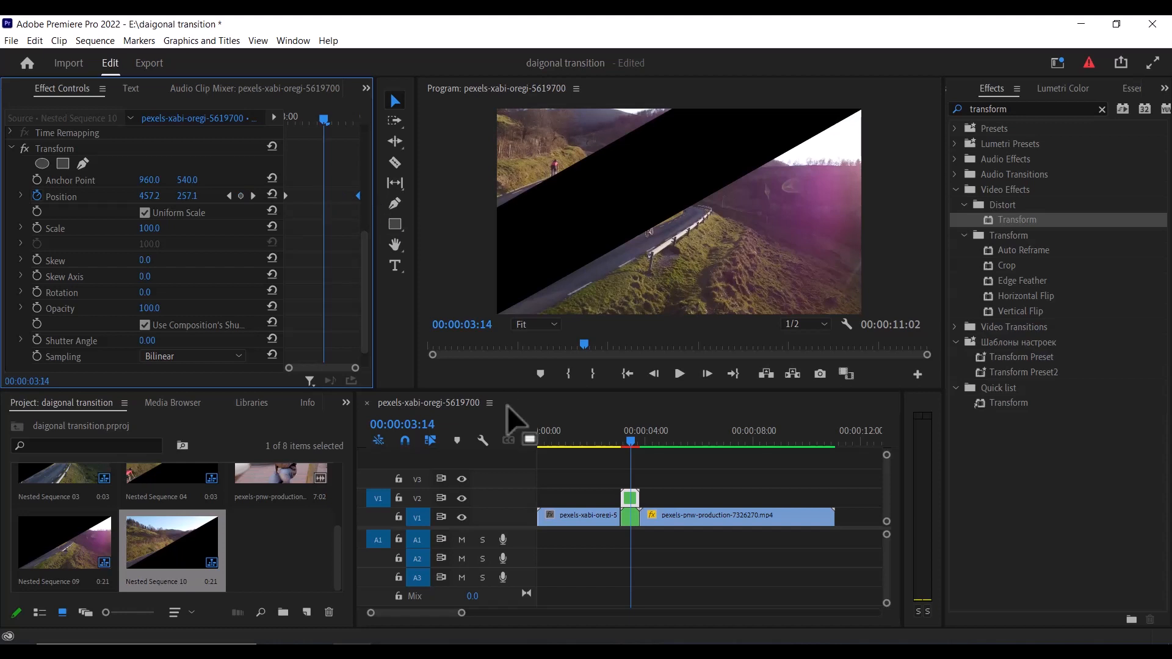
{"action": "left_click", "coordinate": [630, 515]}
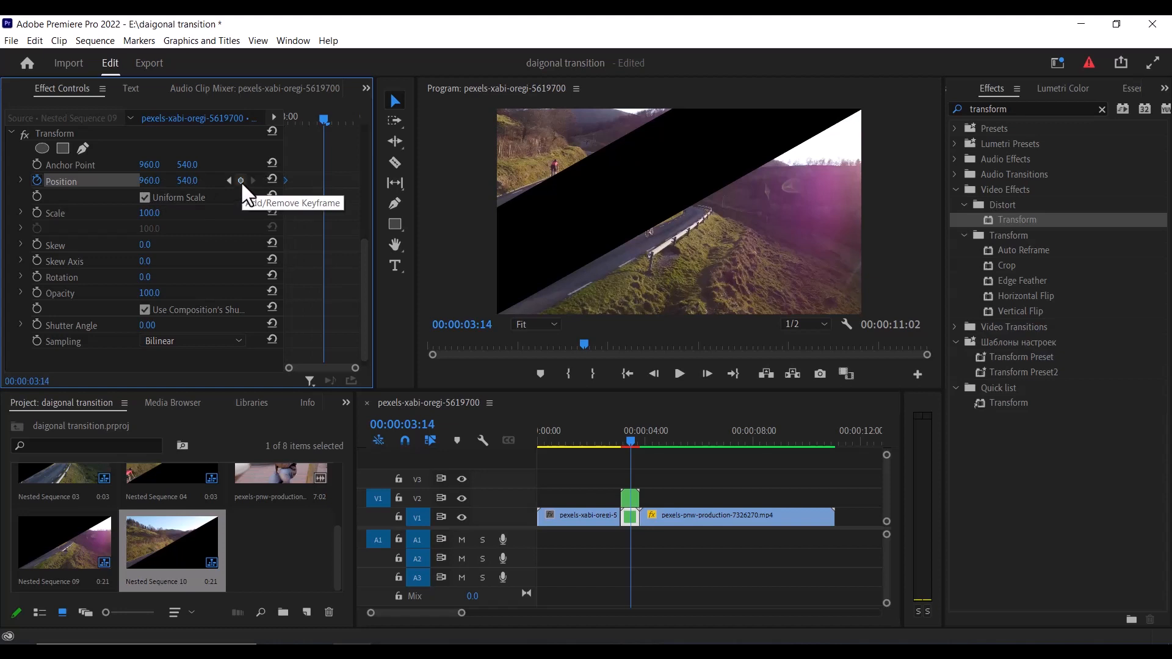
- Keyframe the lower piece's Position to 1920, 1080 and give it its own shutter angle
{"action": "left_click", "coordinate": [240, 181]}
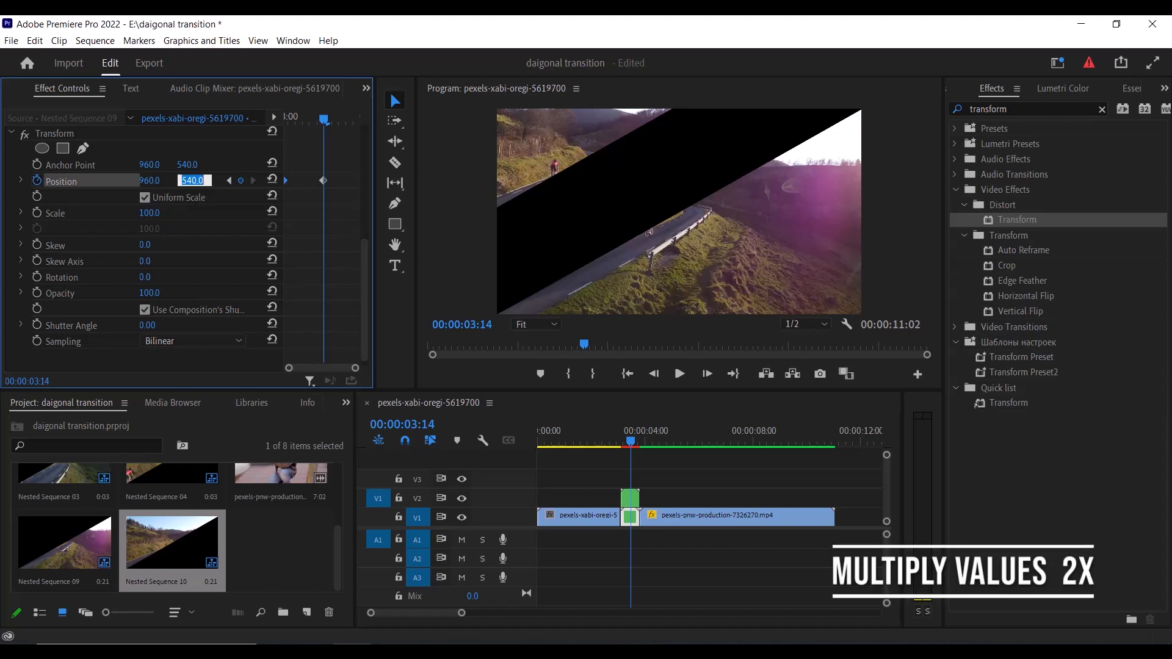
{"action": "type", "text": "1080"}
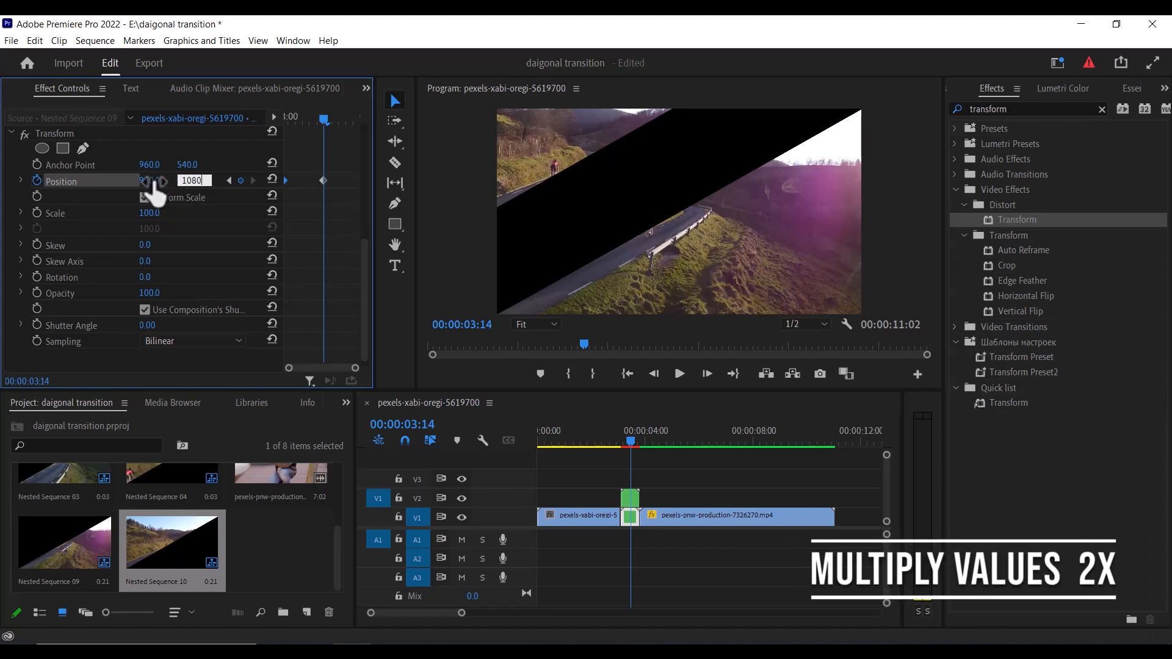
{"action": "type", "text": "1920"}
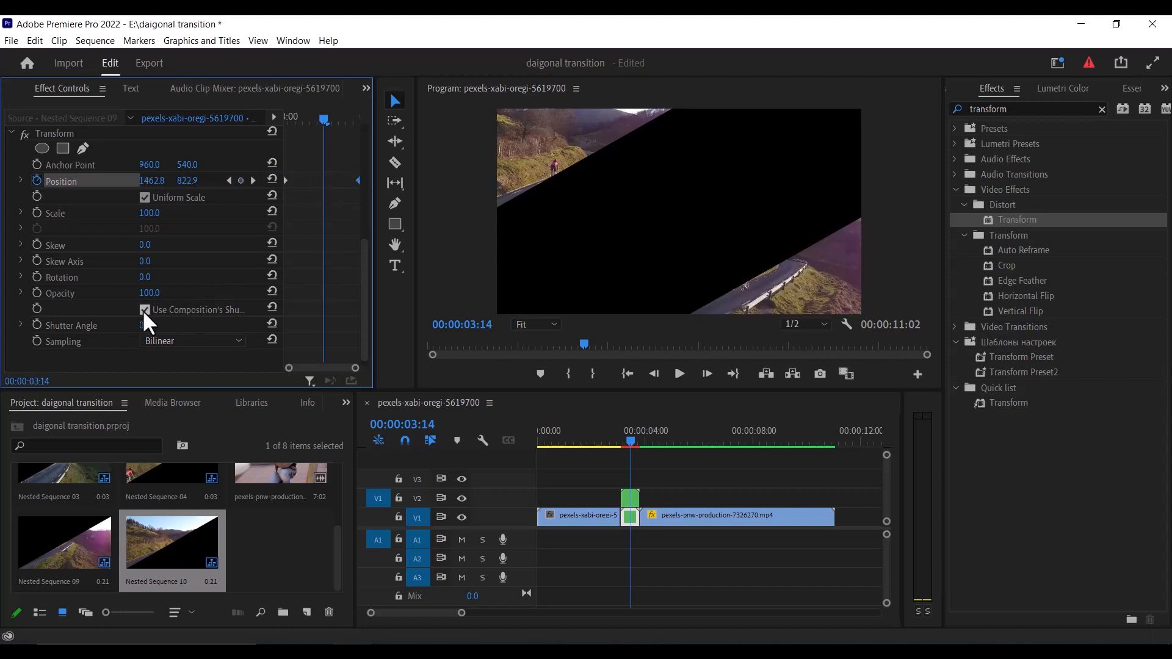
{"action": "left_click", "coordinate": [144, 309]}
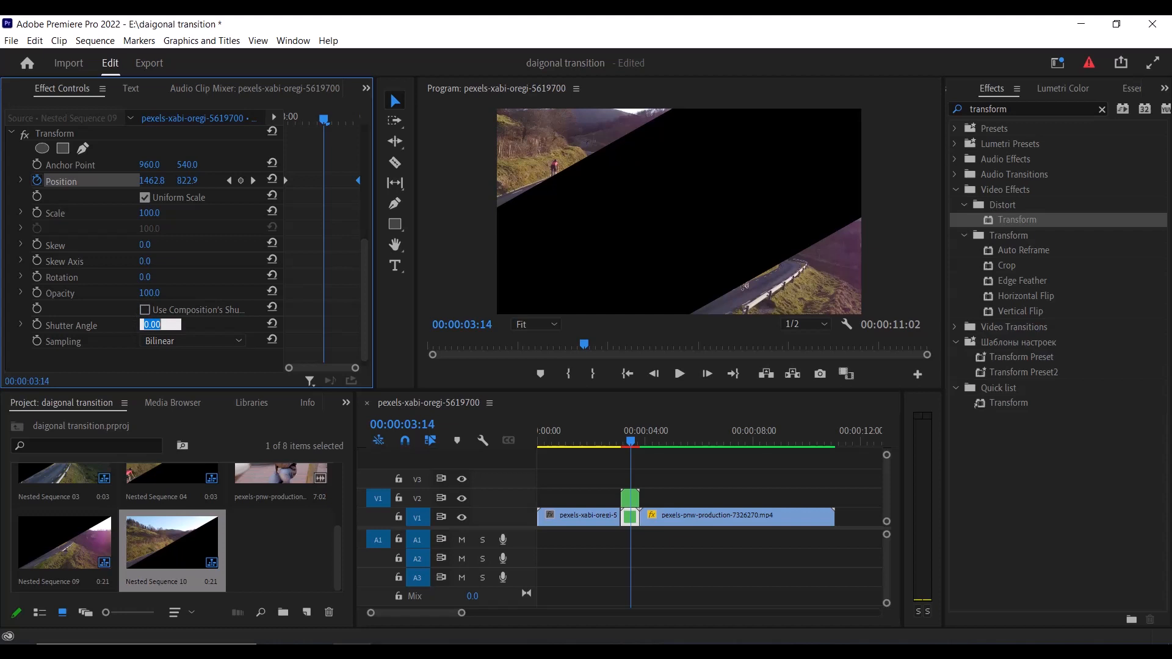
{"action": "type", "text": "18"}
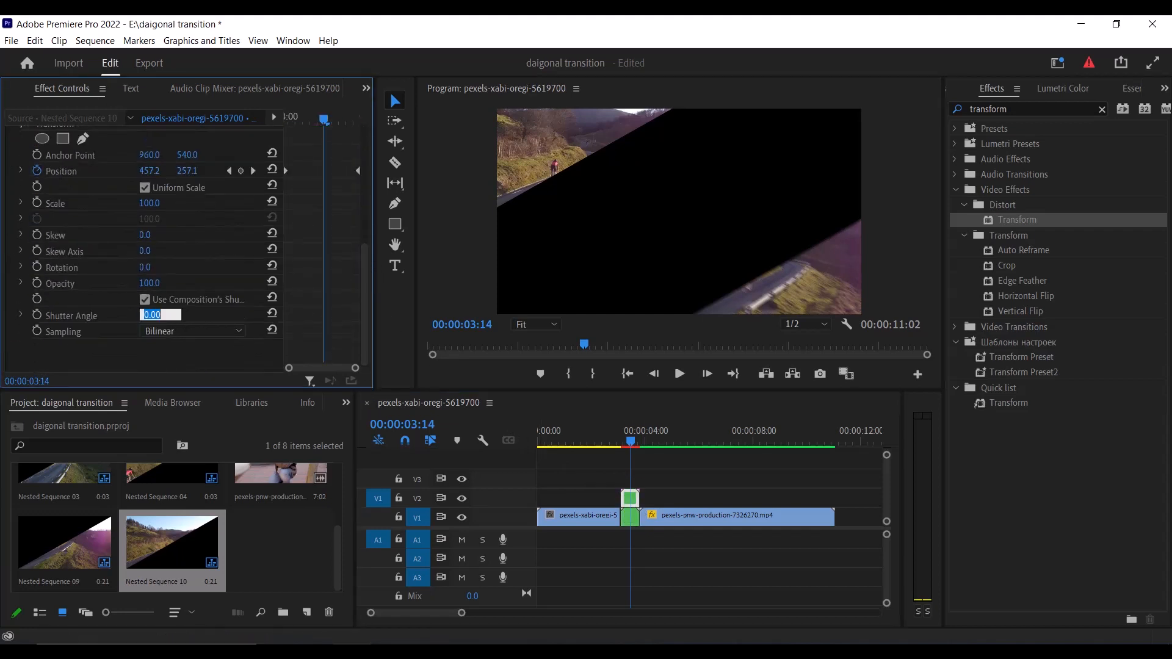
- Set Nested Sequence 10's Transform Shutter Angle to 180 using its own setting
{"action": "type", "text": "180.00"}
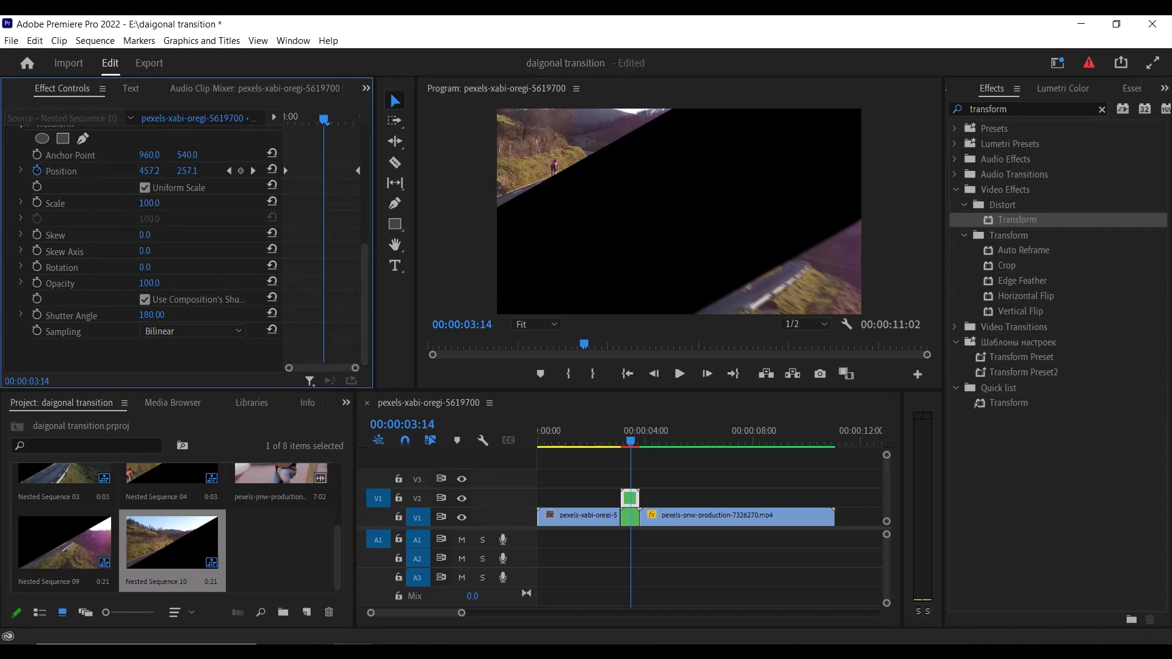
{"action": "left_click", "coordinate": [144, 299]}
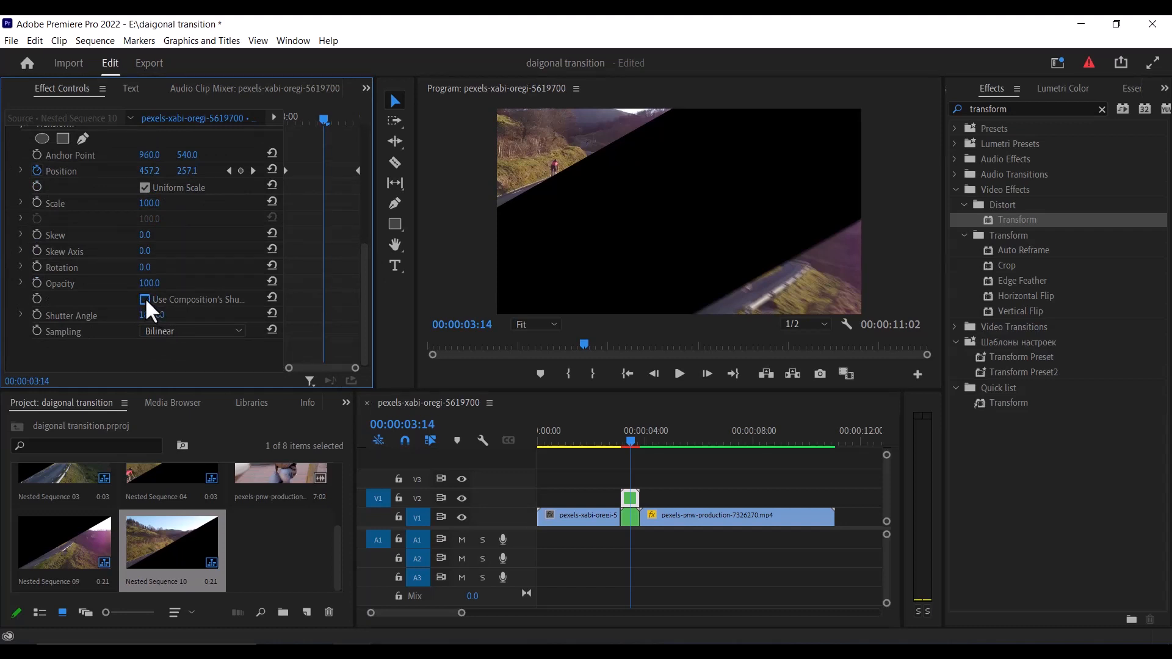
{"action": "left_click", "coordinate": [144, 299]}
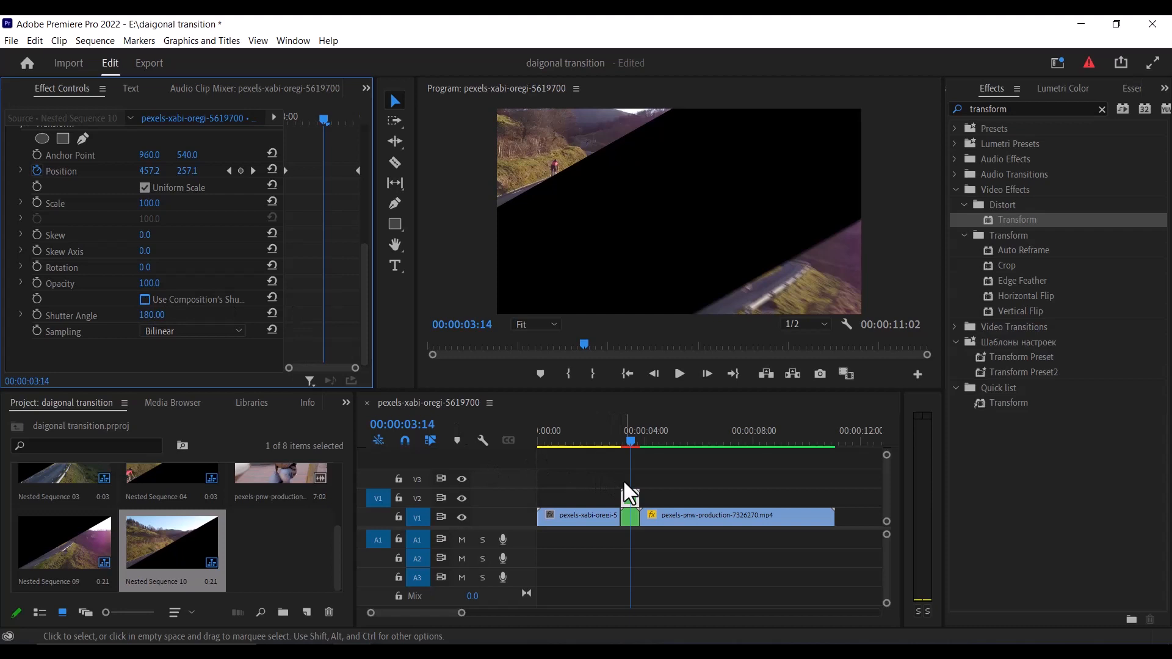
{"action": "left_click", "coordinate": [630, 498]}
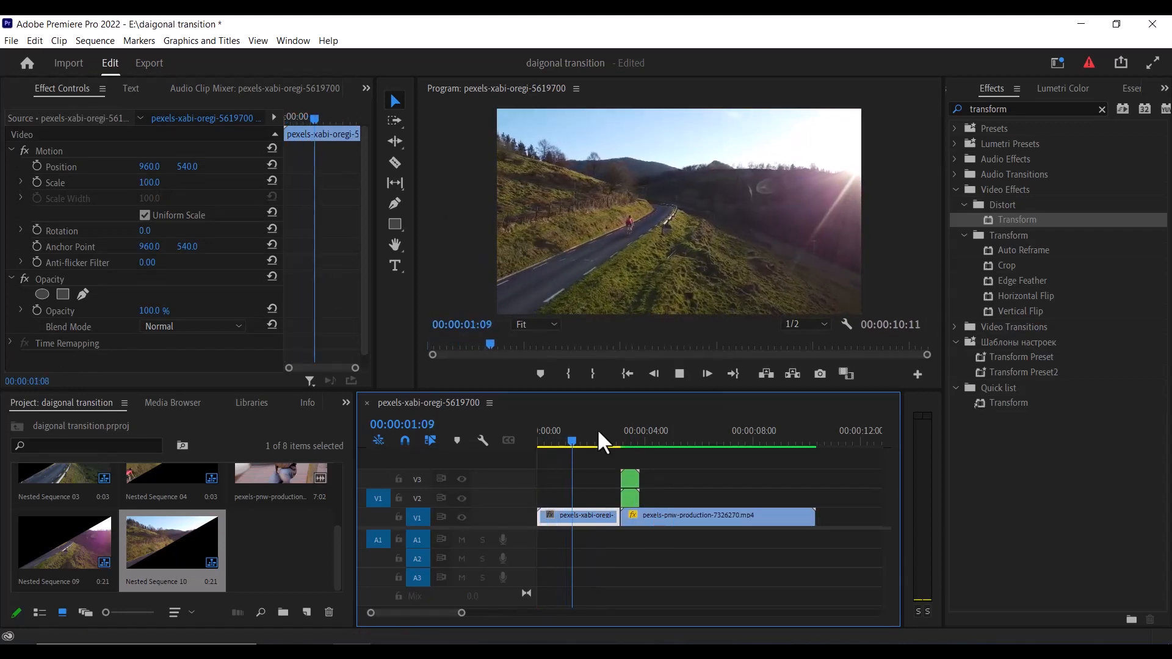
- Move the playhead before the cut and play through the diagonal split transition
{"action": "left_click", "coordinate": [626, 440]}
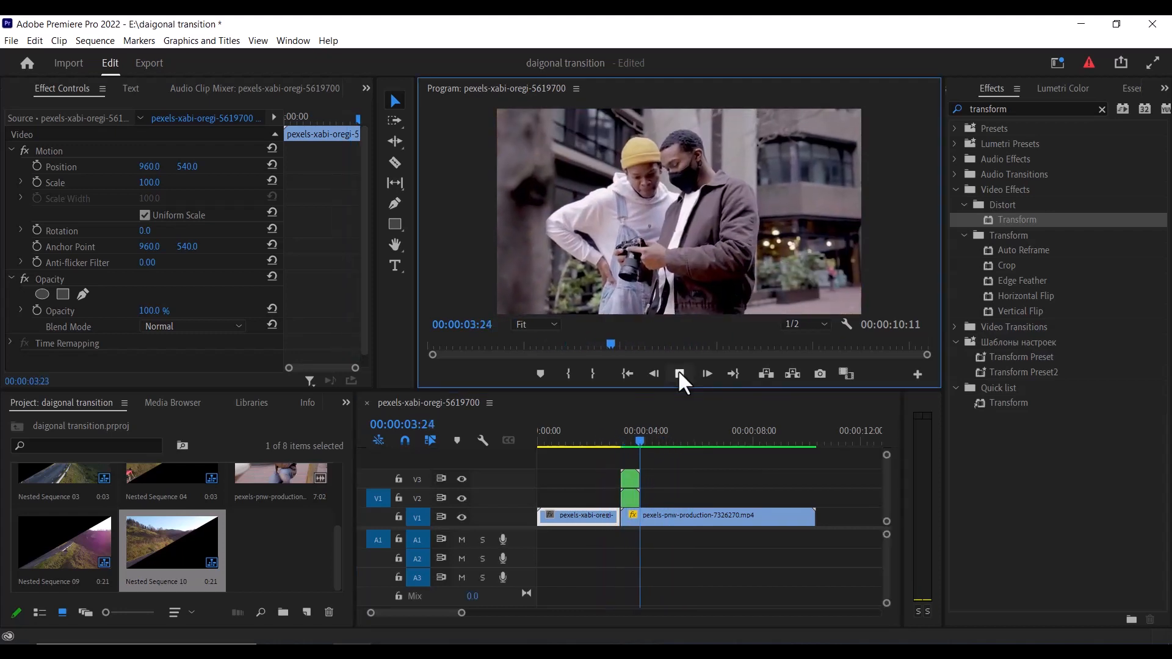
{"action": "left_click", "coordinate": [679, 373]}
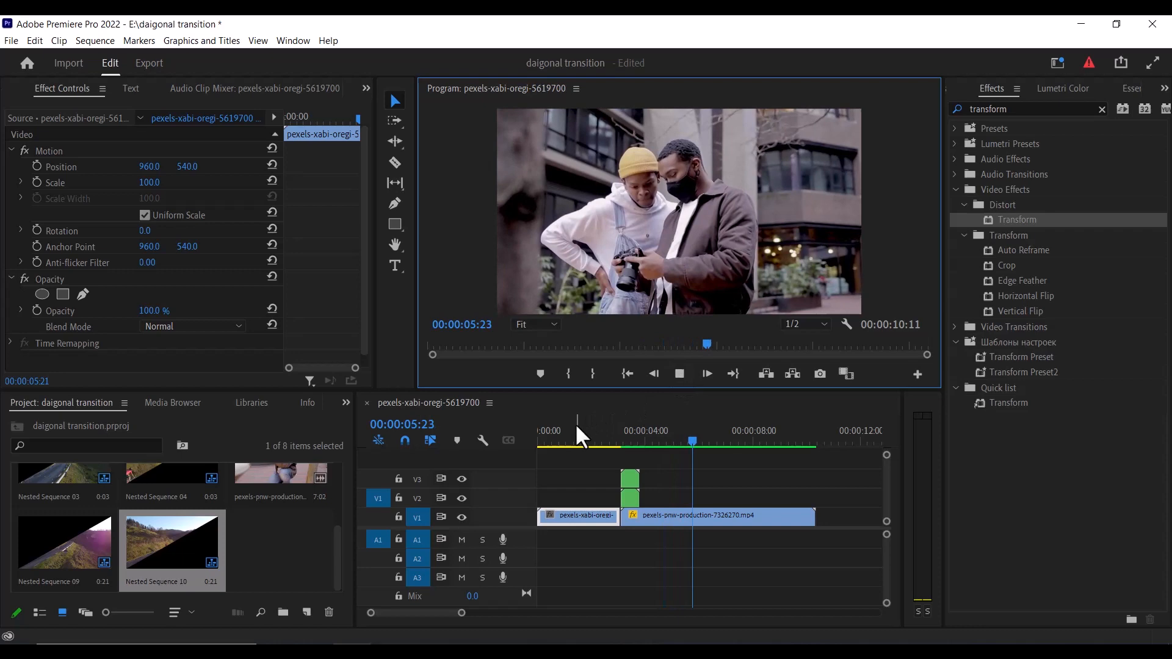